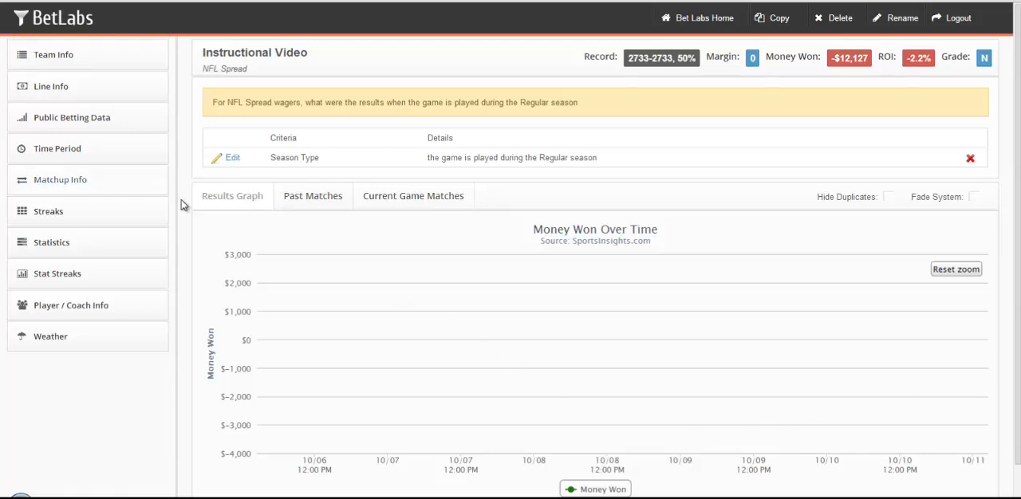
Step: Expand the Team Info category in the left sidebar to reveal its filters
left_click(54, 54)
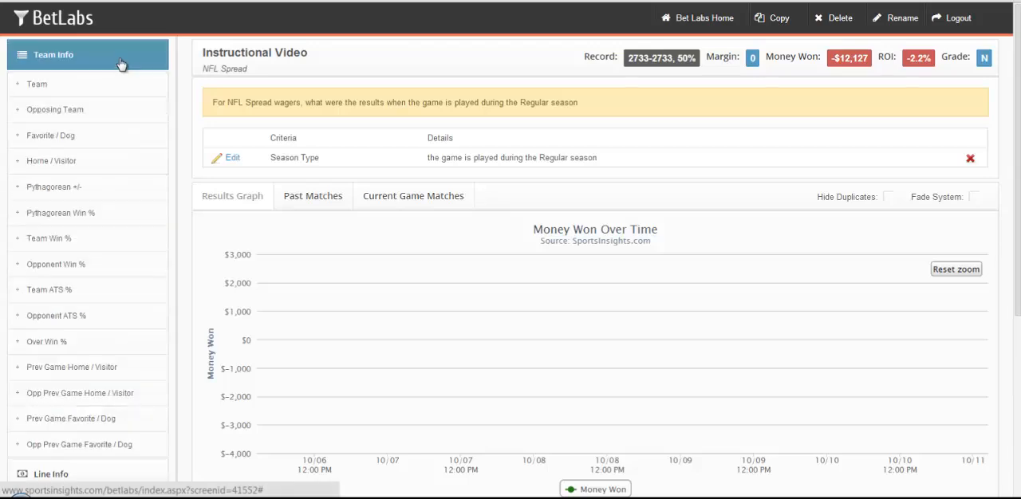
mouse_move(174, 67)
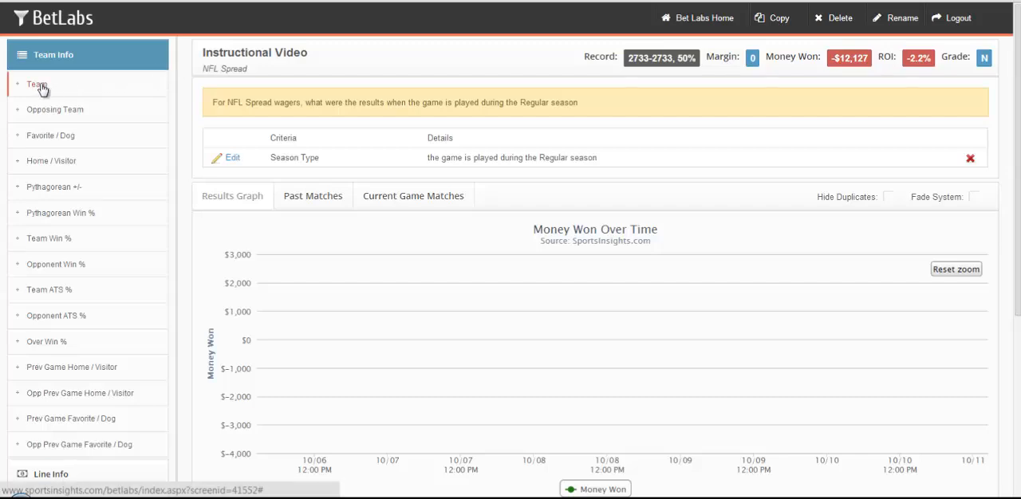
Step: Preview the New England Patriots in the Team filter, then clear the selection so no team is chosen
left_click(33, 85)
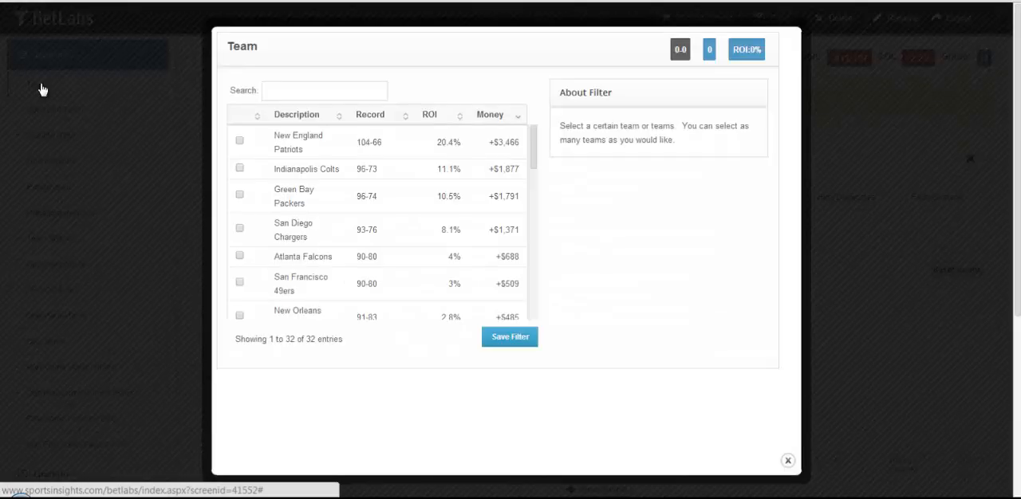
mouse_move(564, 153)
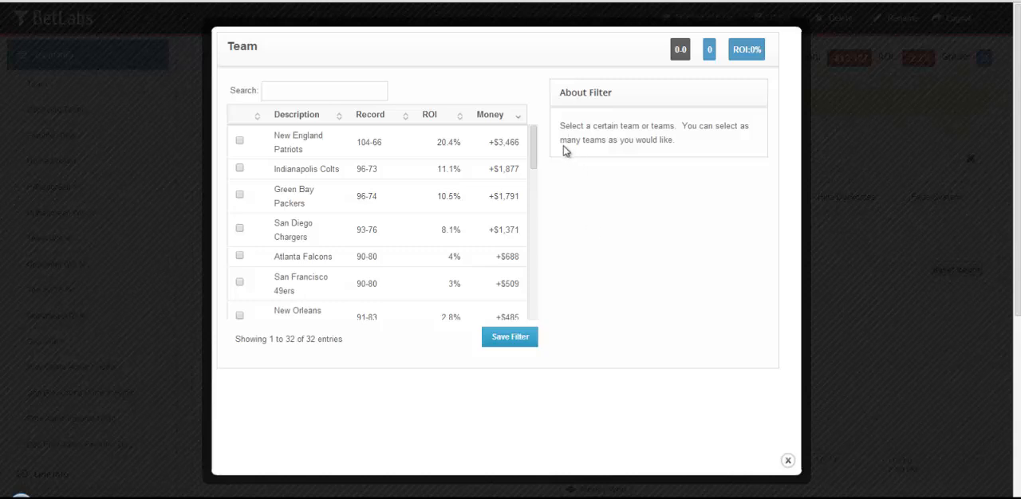
mouse_move(578, 264)
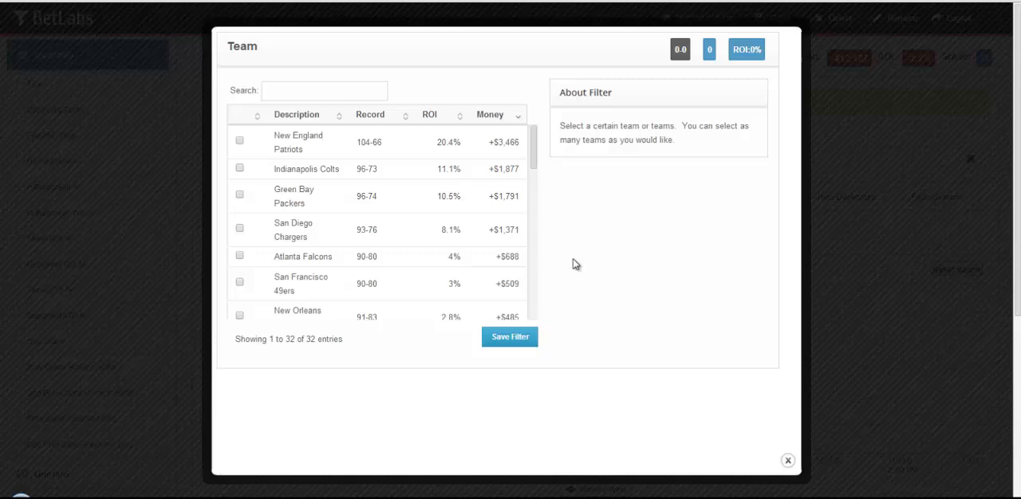
mouse_move(237, 147)
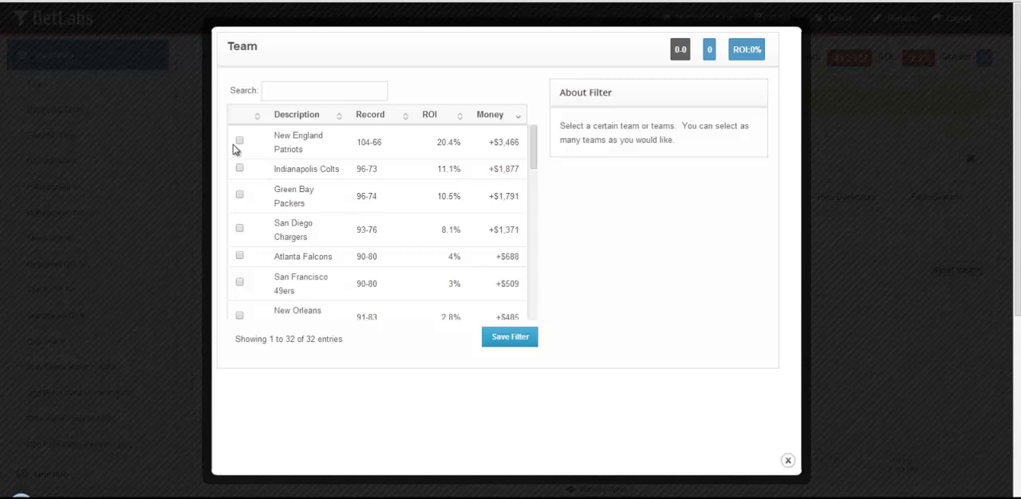
left_click(239, 140)
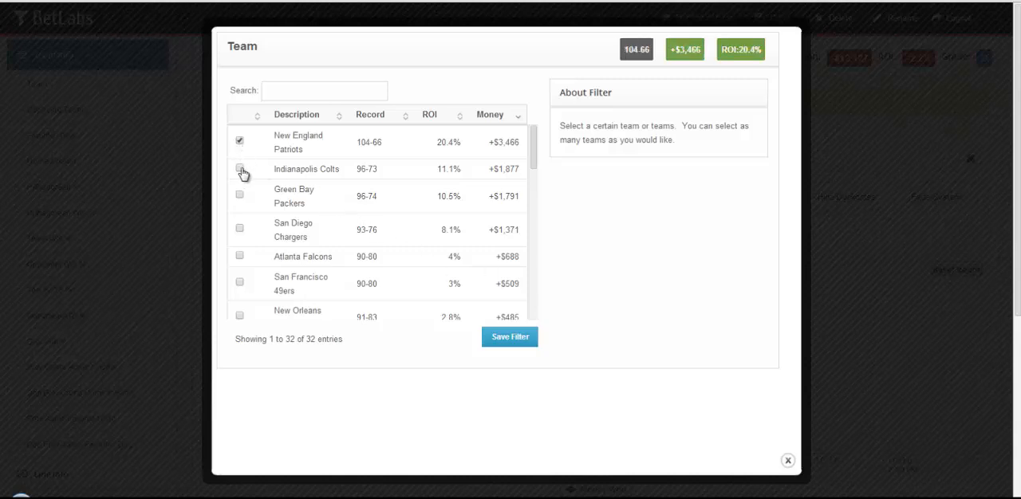
left_click(239, 169)
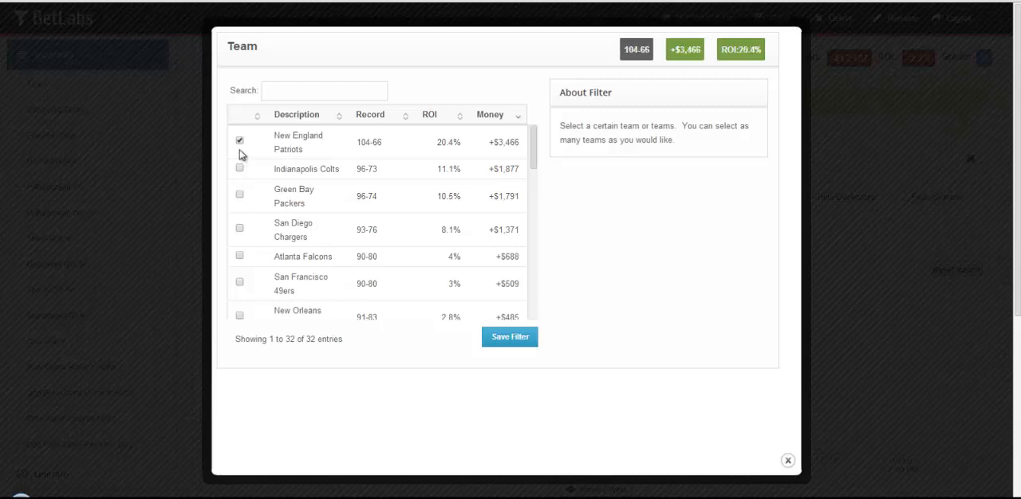
left_click(240, 141)
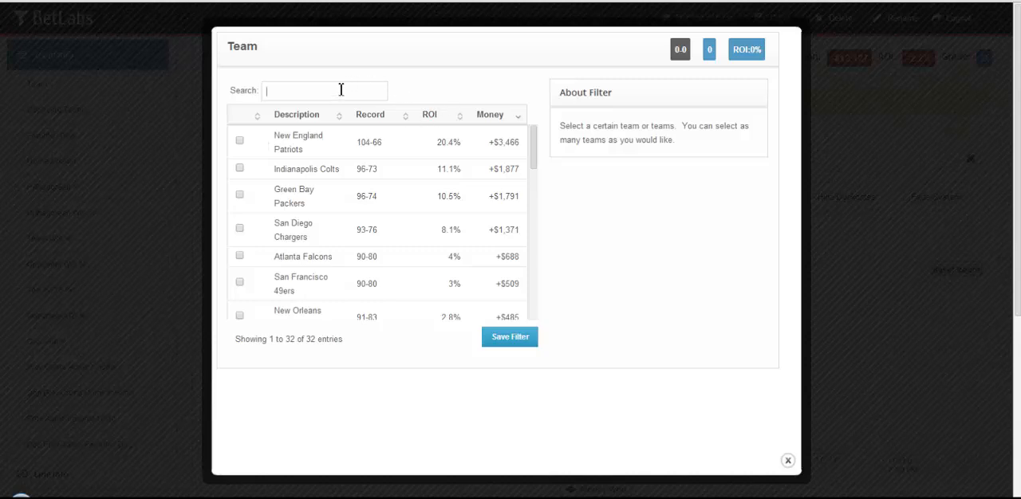
type("chiefs")
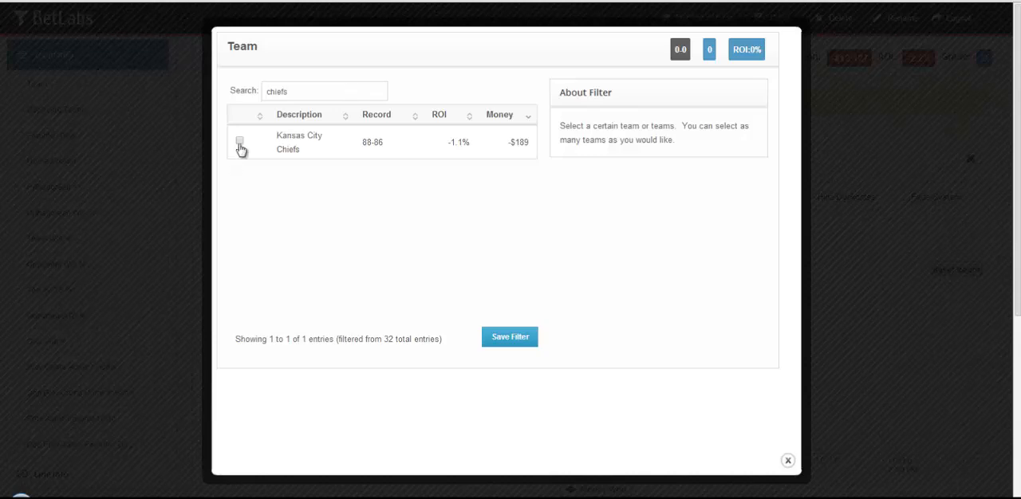
left_click(239, 144)
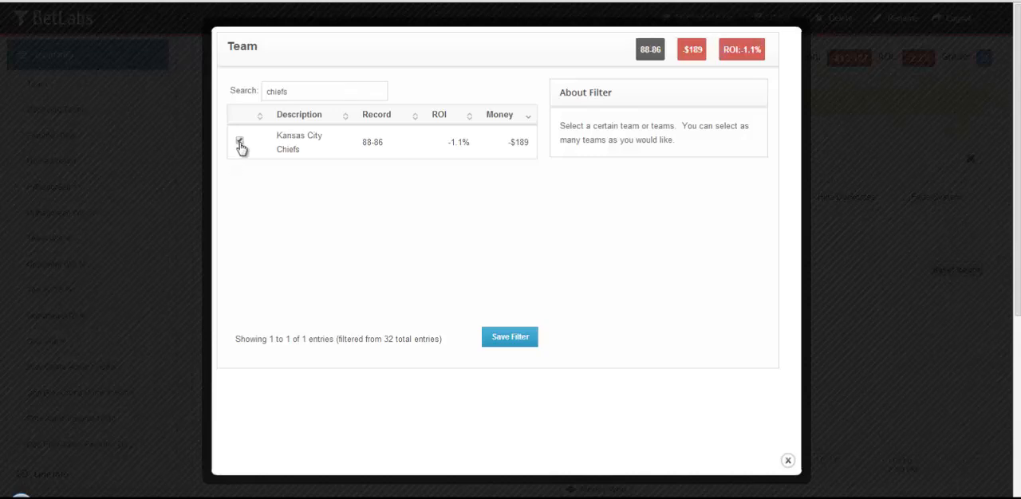
left_click(239, 142)
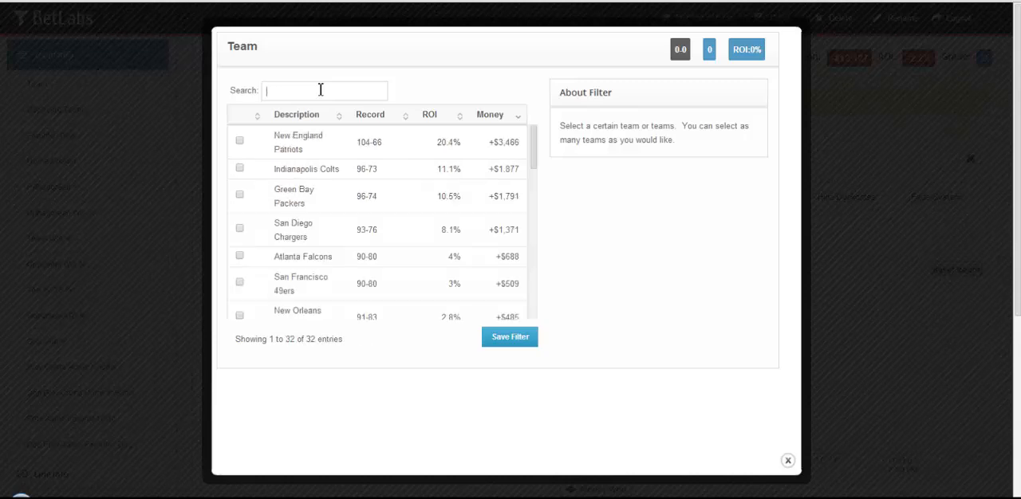
mouse_move(313, 86)
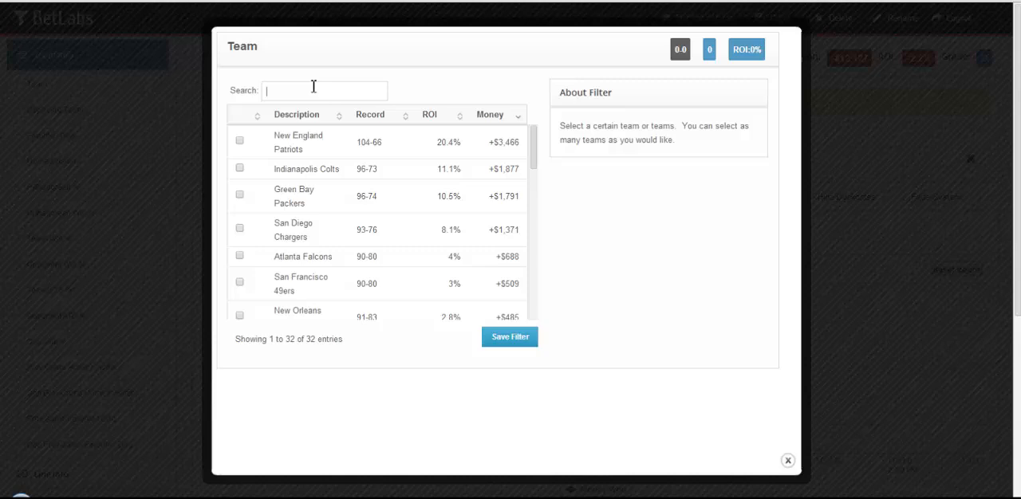
Step: Sort the team list by name and by money won both ways, then dismiss the filter unsaved
left_click(297, 115)
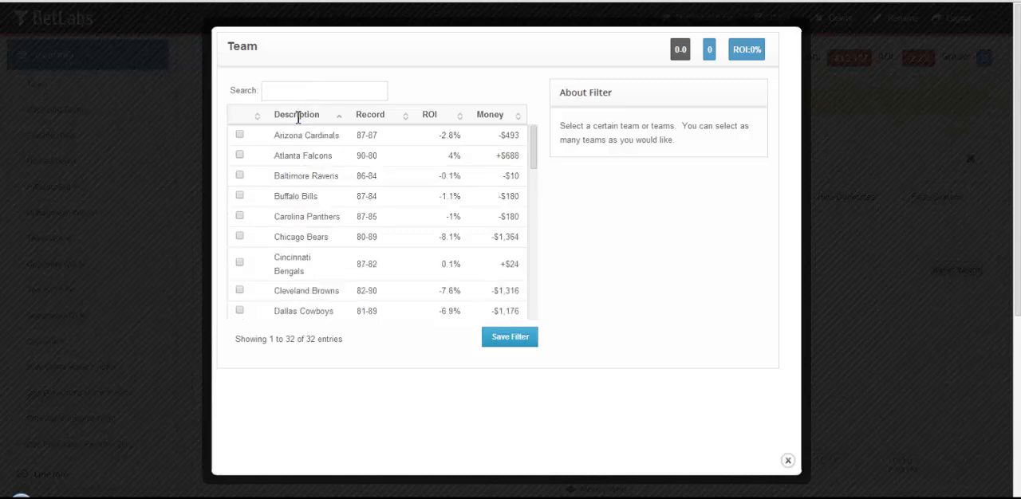
left_click(429, 115)
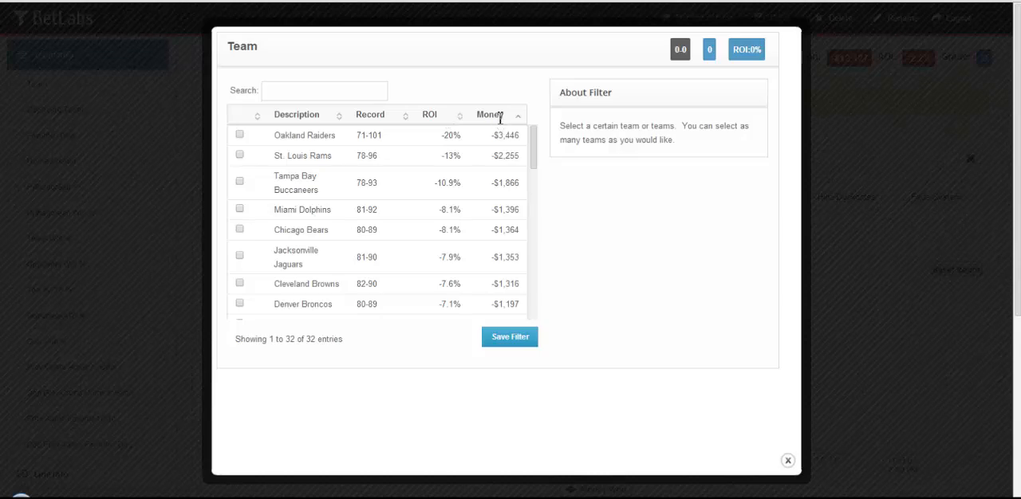
left_click(492, 115)
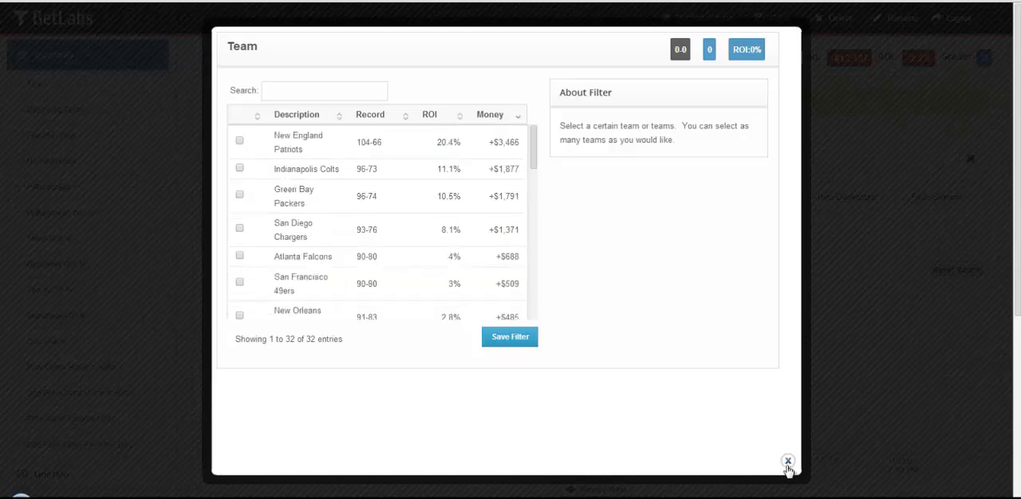
left_click(784, 461)
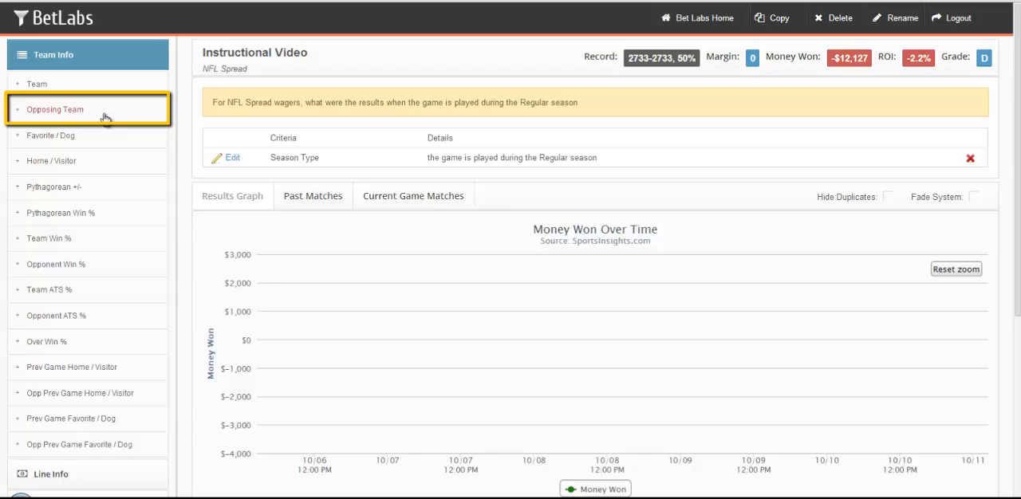
left_click(54, 108)
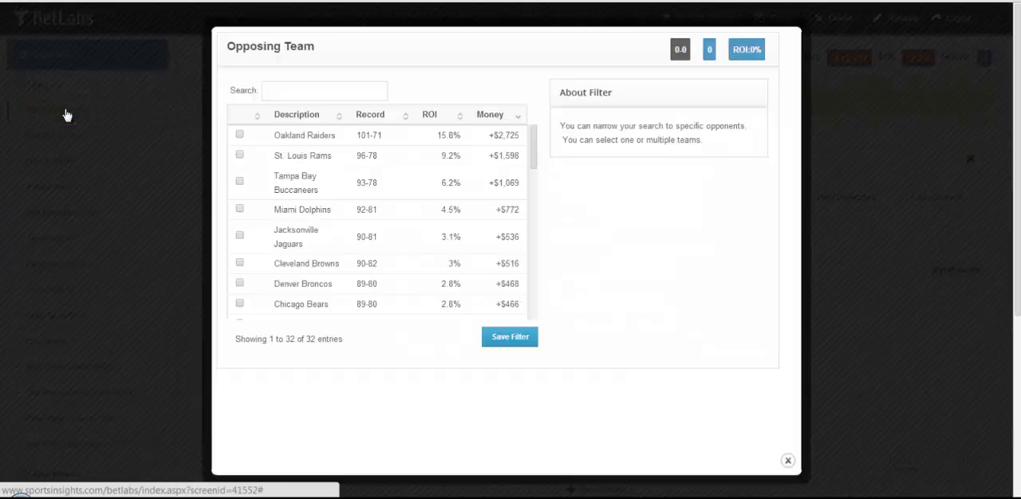
mouse_move(243, 180)
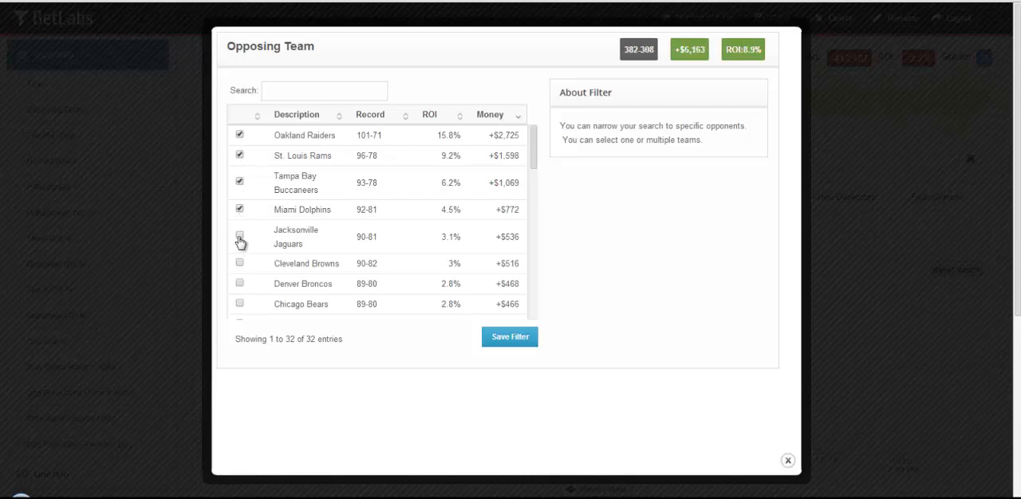
left_click(239, 236)
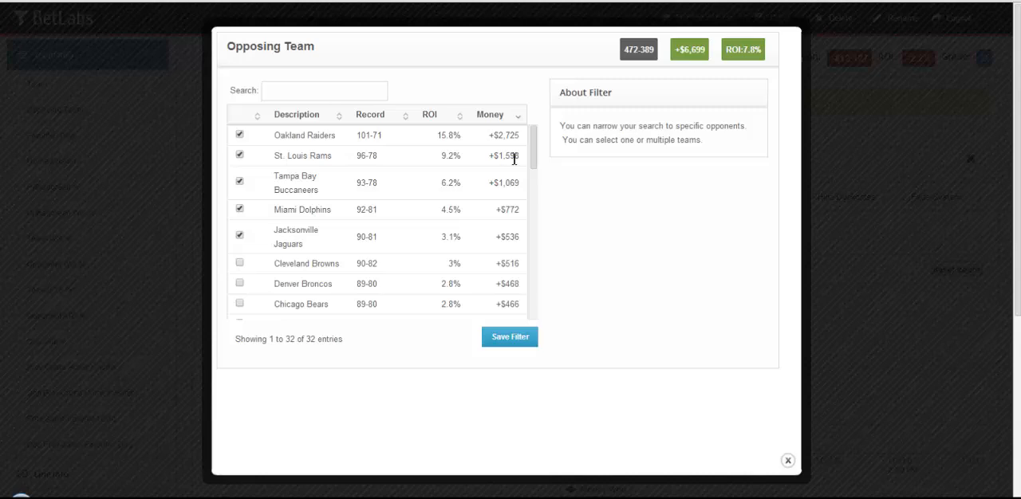
mouse_move(231, 106)
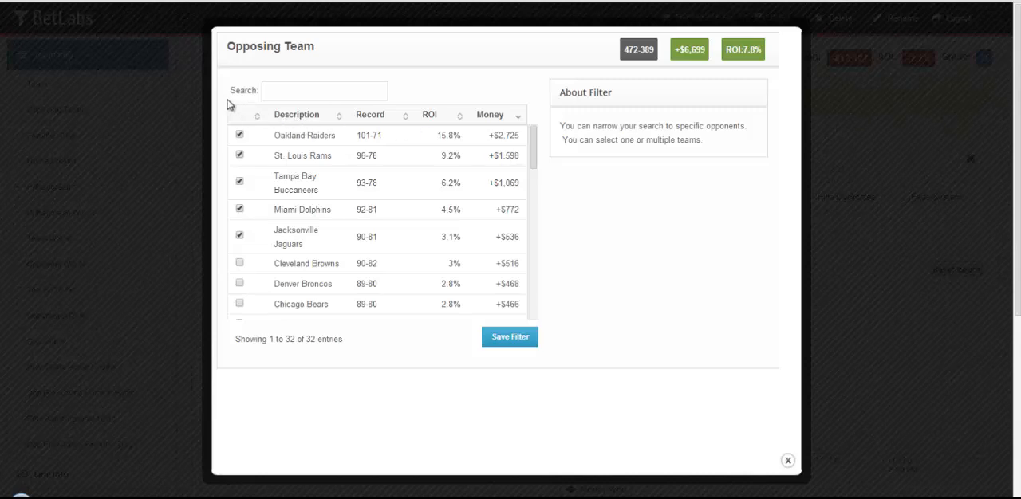
mouse_move(813, 492)
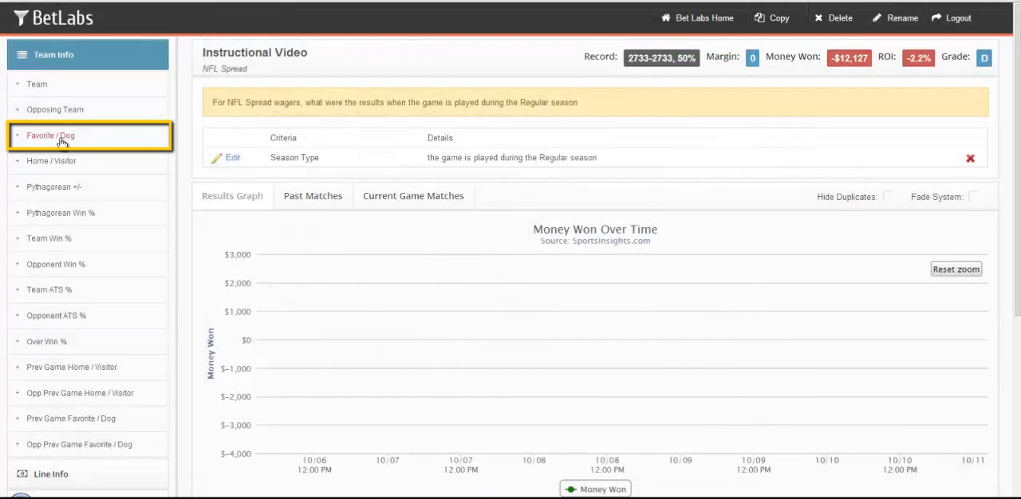
left_click(51, 135)
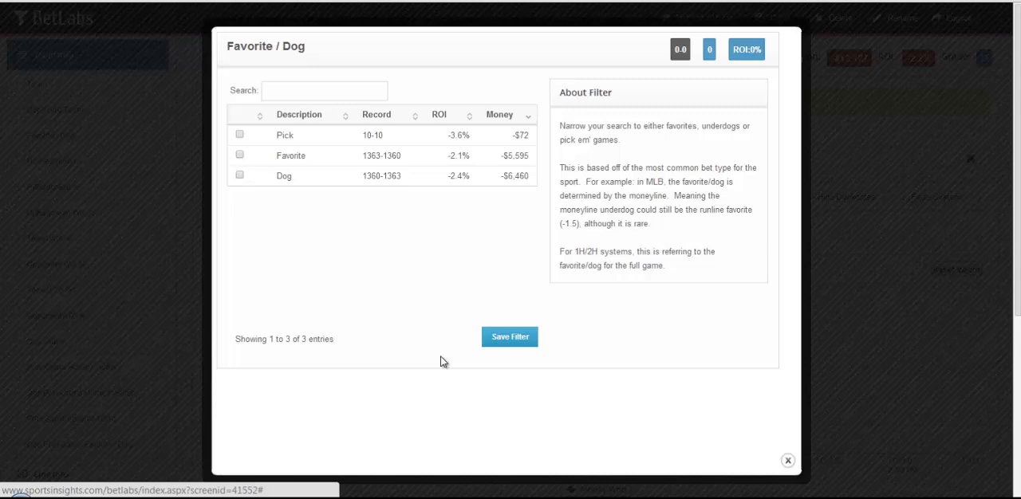
mouse_move(290, 220)
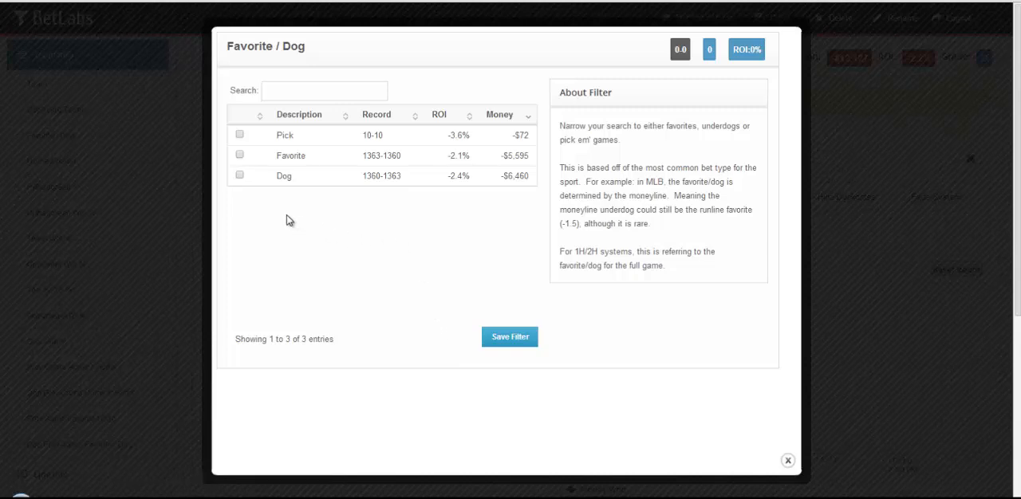
left_click(239, 155)
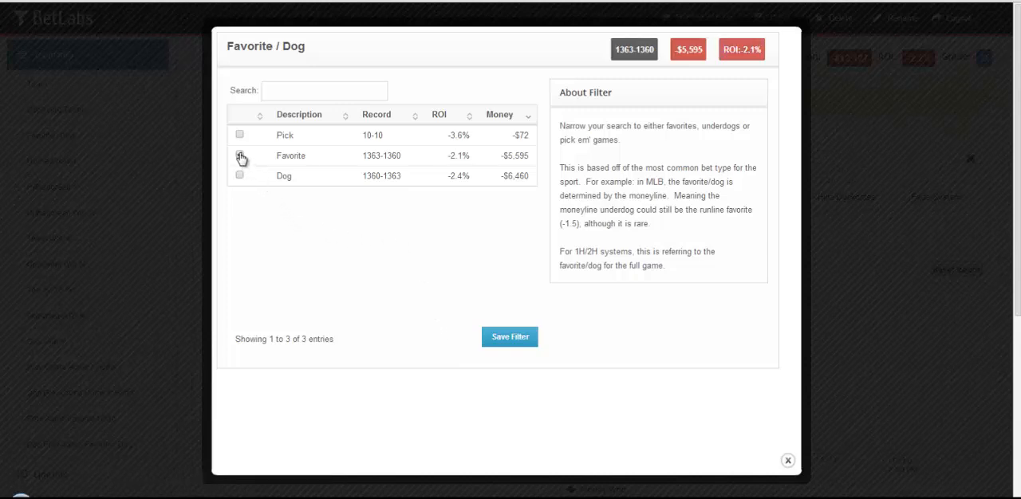
left_click(239, 156)
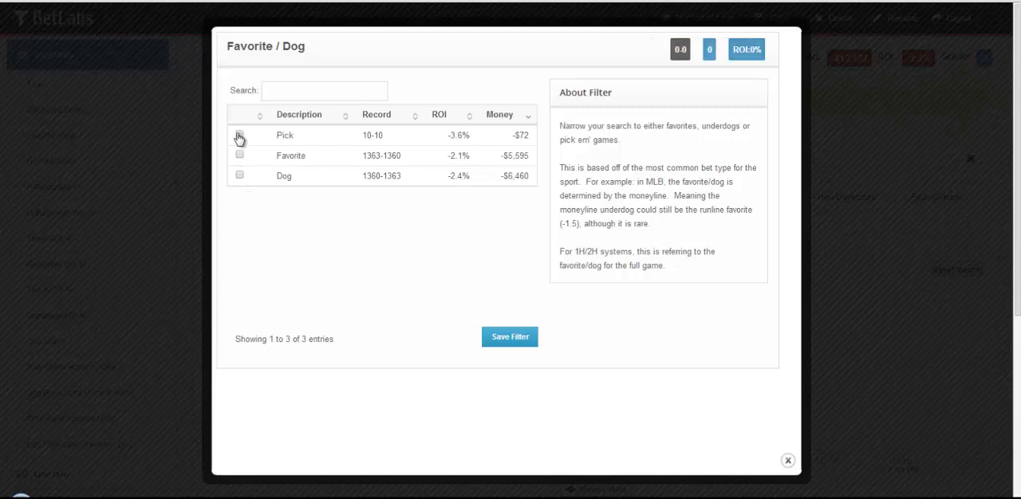
left_click(240, 134)
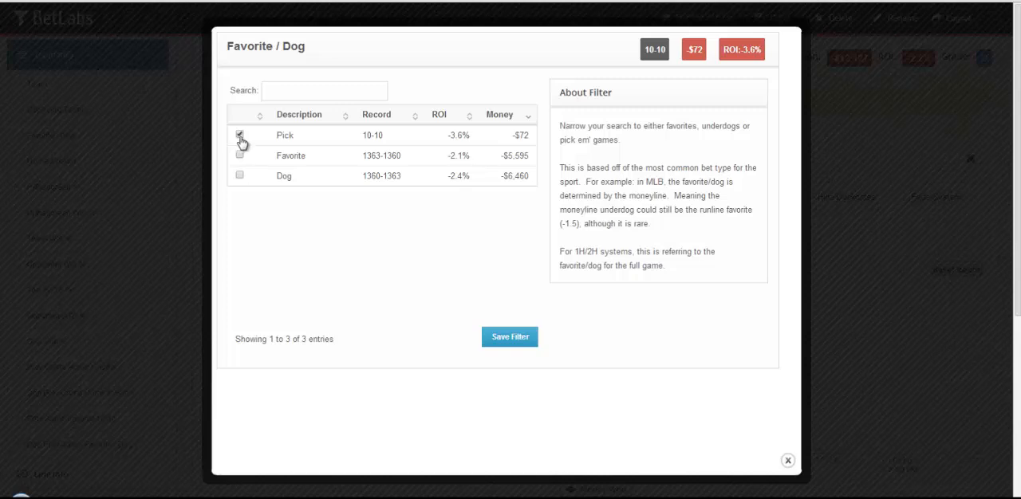
left_click(239, 134)
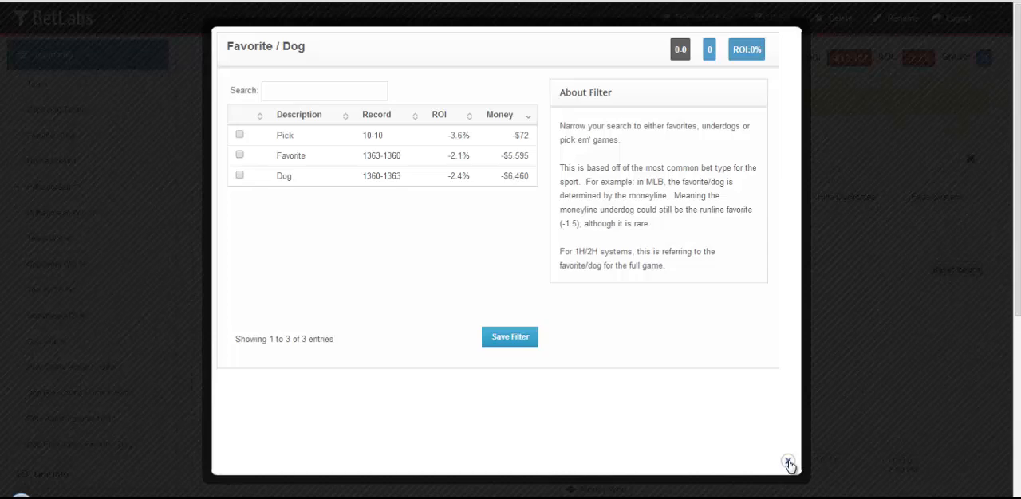
left_click(786, 459)
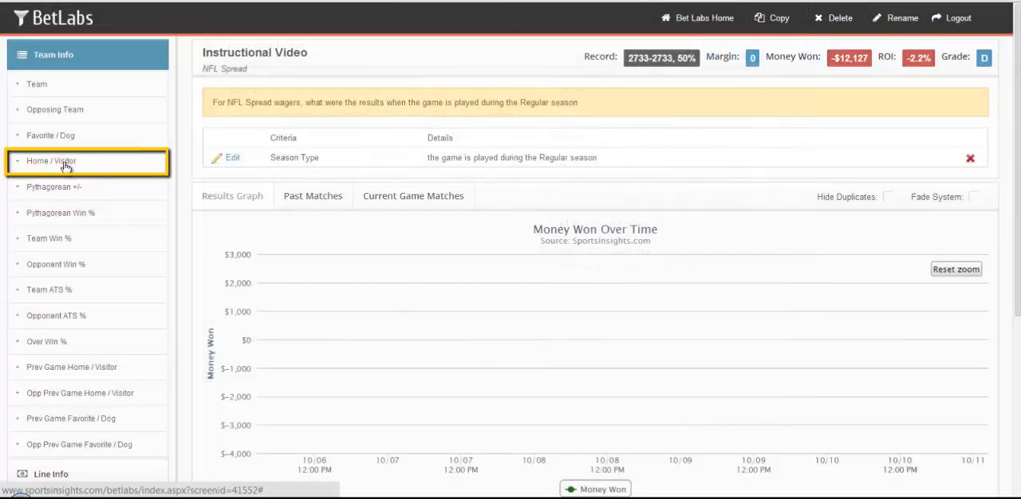
left_click(49, 159)
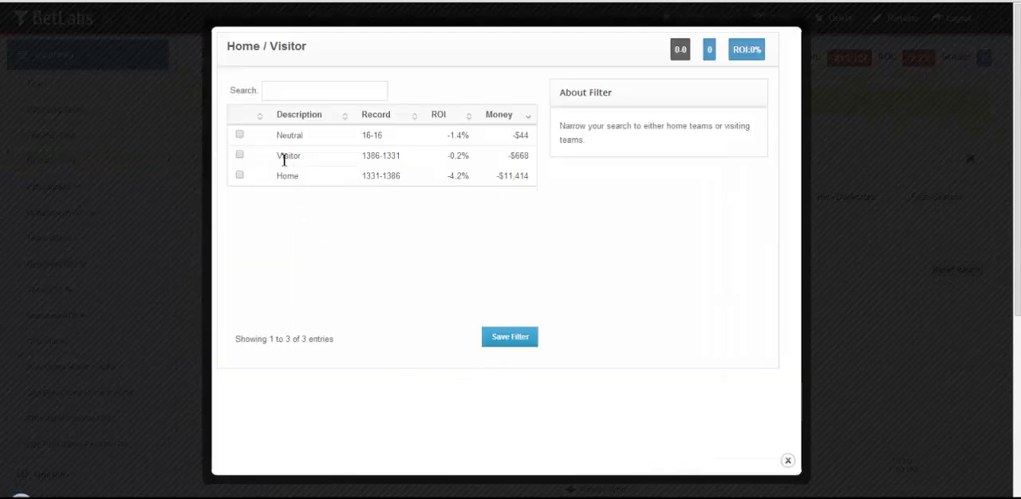
left_click(239, 134)
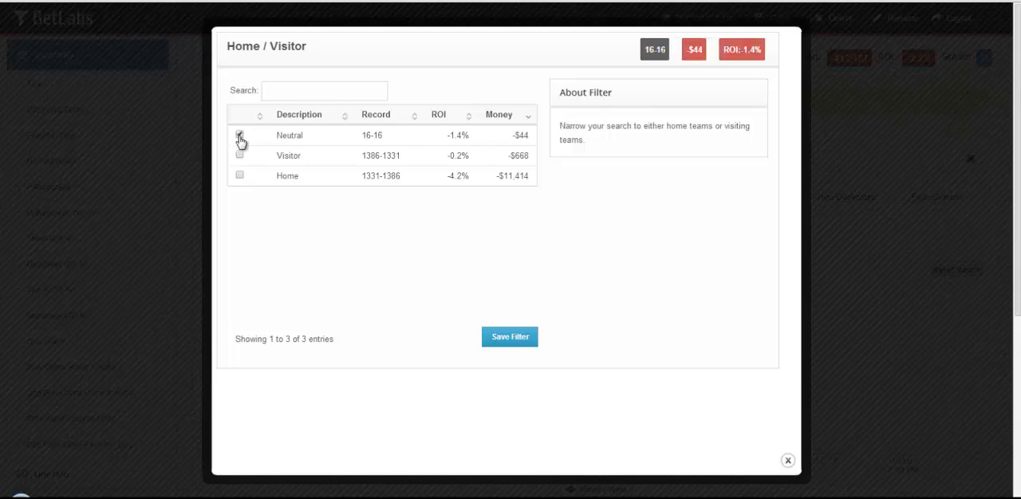
left_click(240, 136)
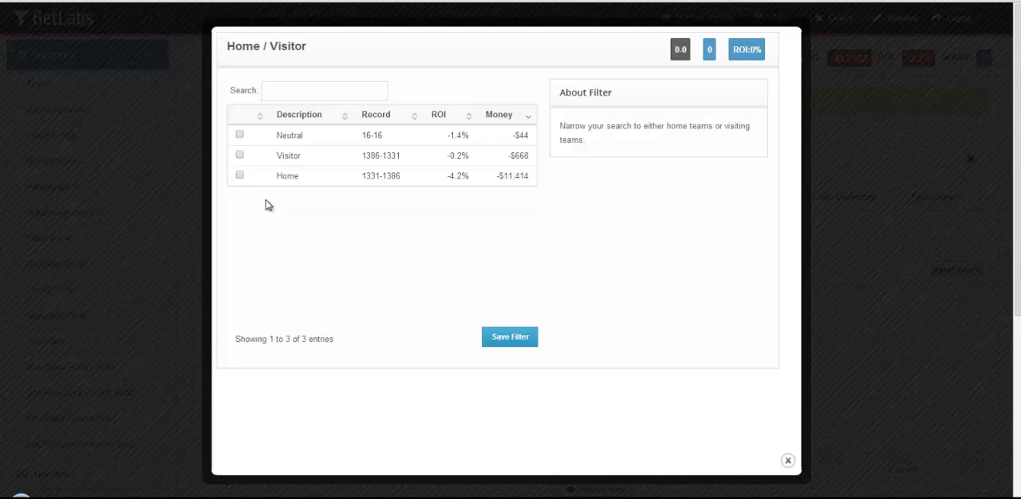
left_click(788, 459)
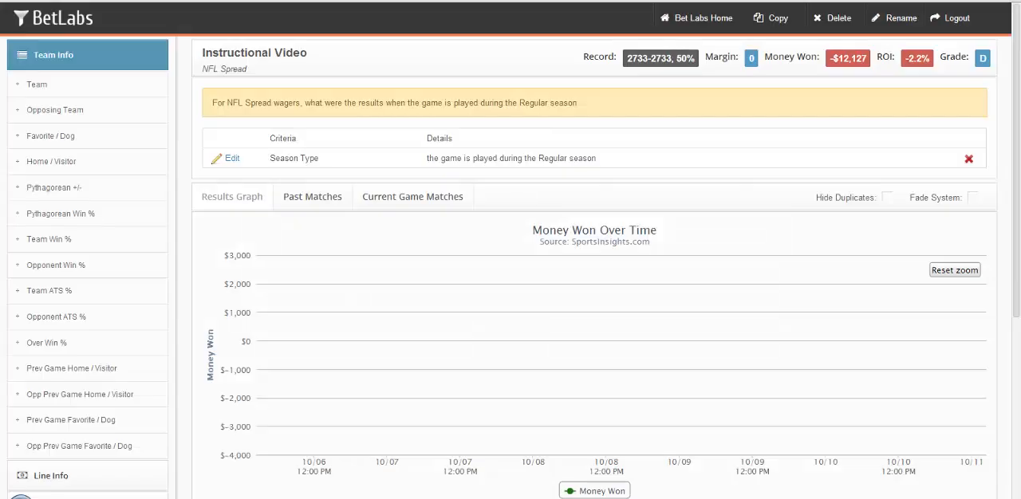